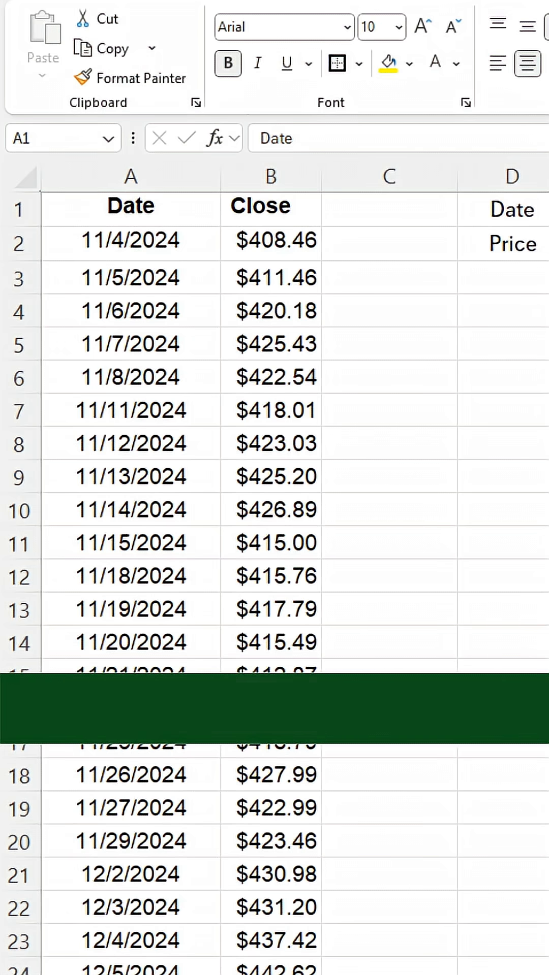
# Step: Enter 10/31/2025 in E1 and =VLOOKUP(E1,A:B,2) in E2, returning 517.81
pyautogui.write('10/31/2025')
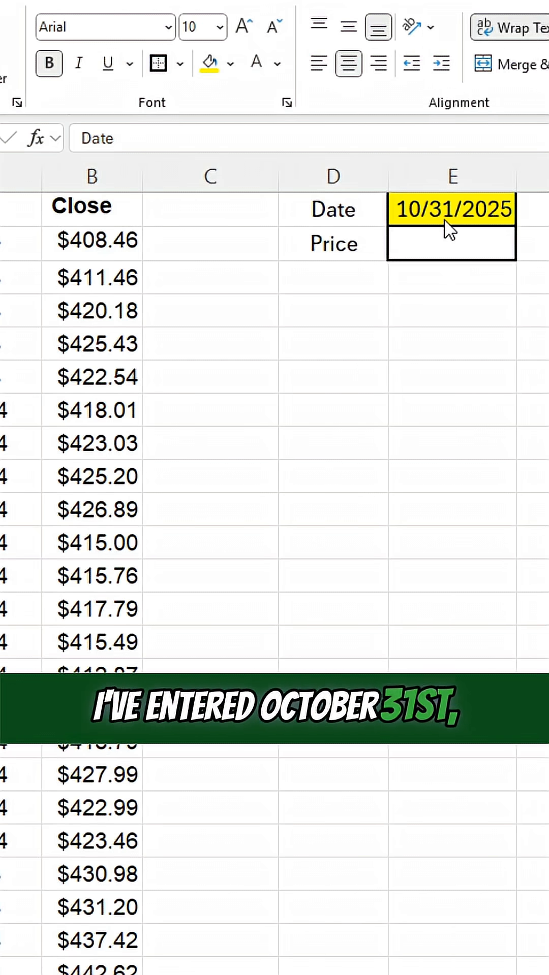
pyautogui.click(451, 243)
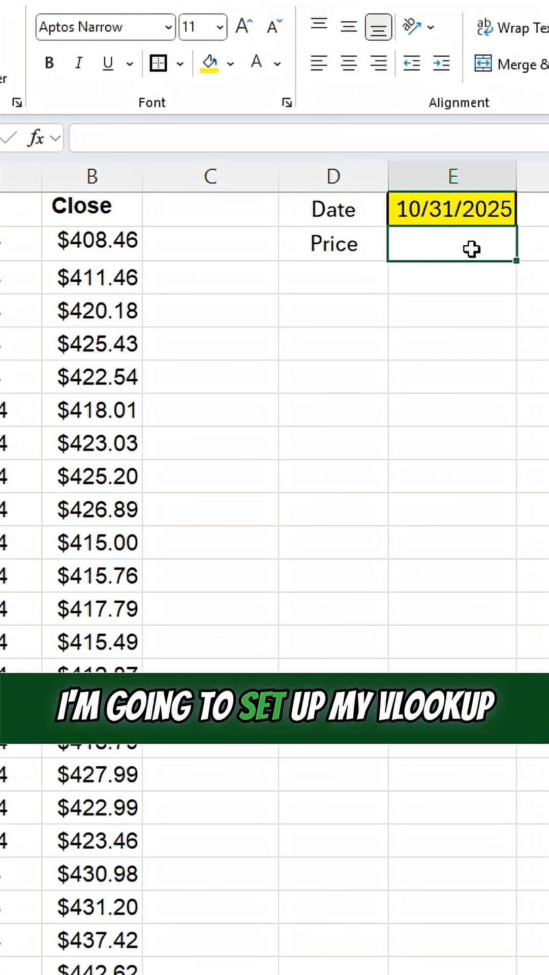
pyautogui.write('=VLOOKUP(')
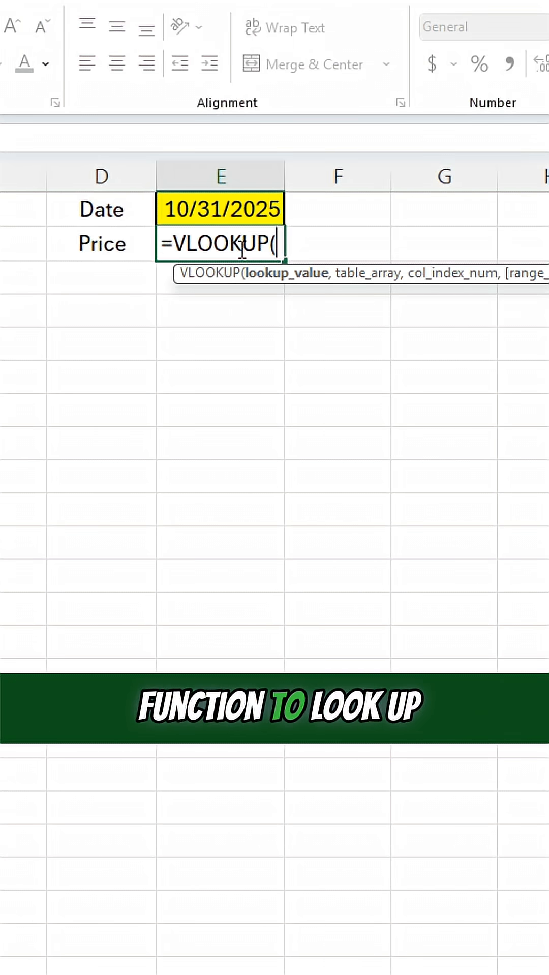
pyautogui.write('E1,A:B')
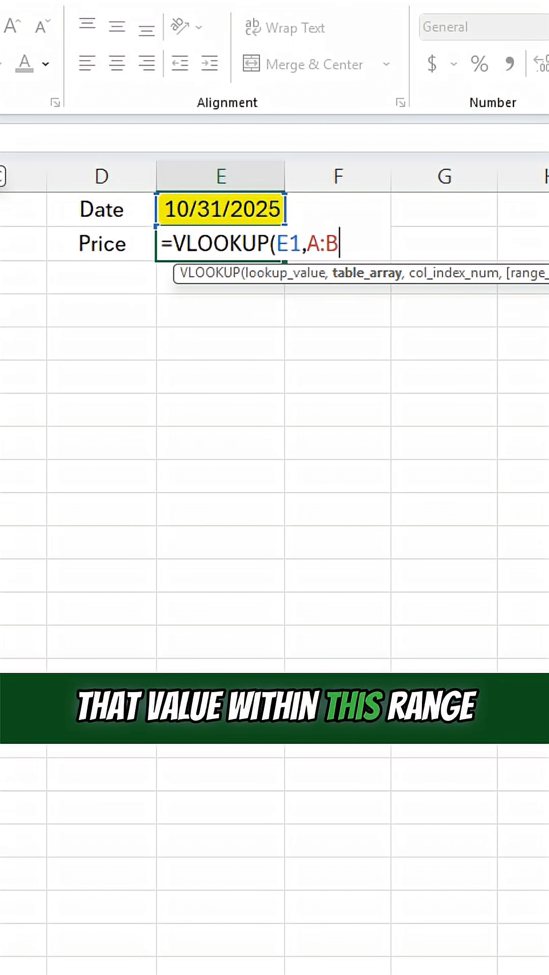
pyautogui.write(',')
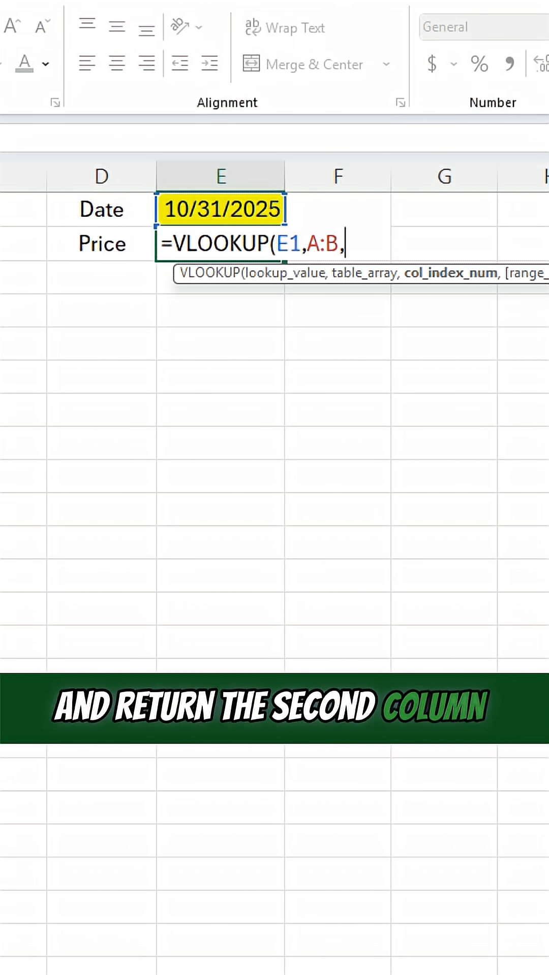
pyautogui.write('2')
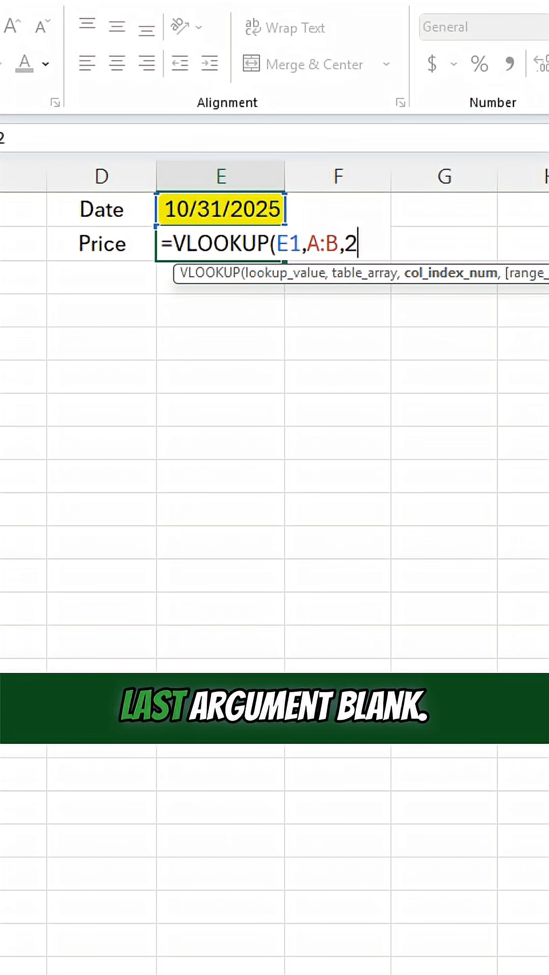
pyautogui.write(')')
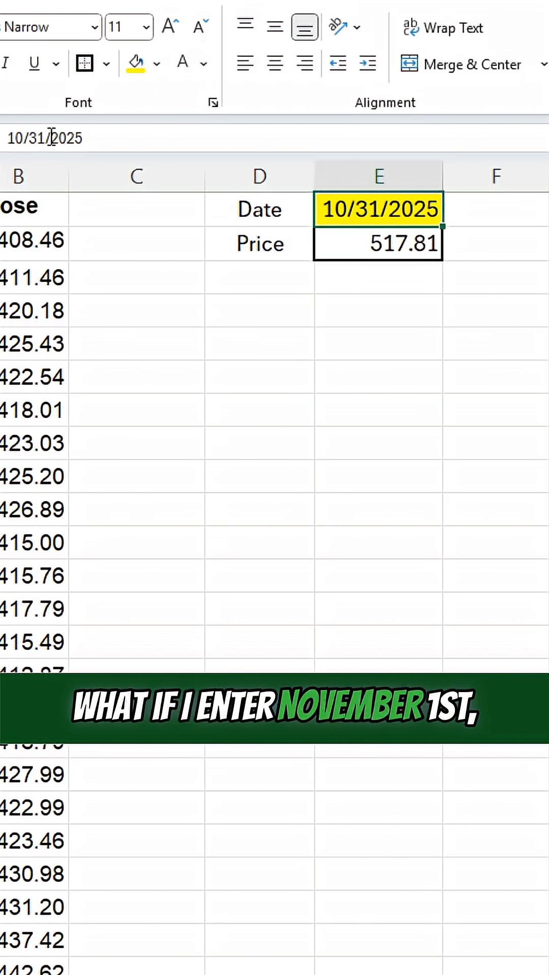
pyautogui.moveTo(59, 138)
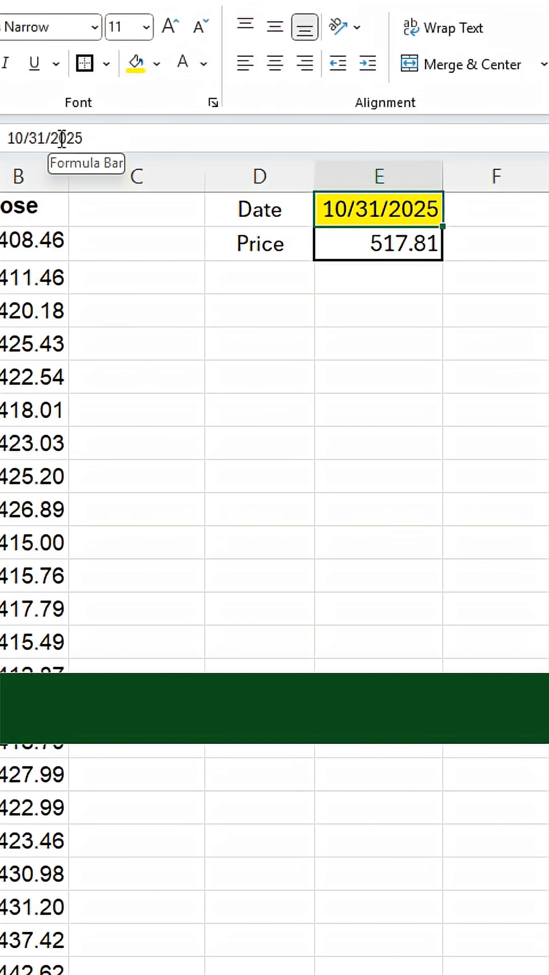
# Step: Replace the lookup date in E1 with nov 1, 2025
pyautogui.write('nov 1, 2025')
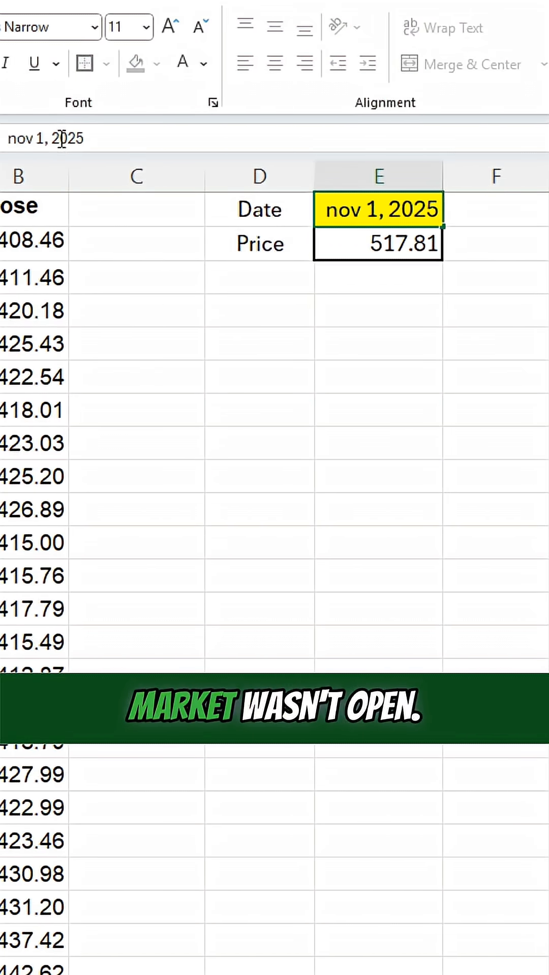
pyautogui.click(376, 242)
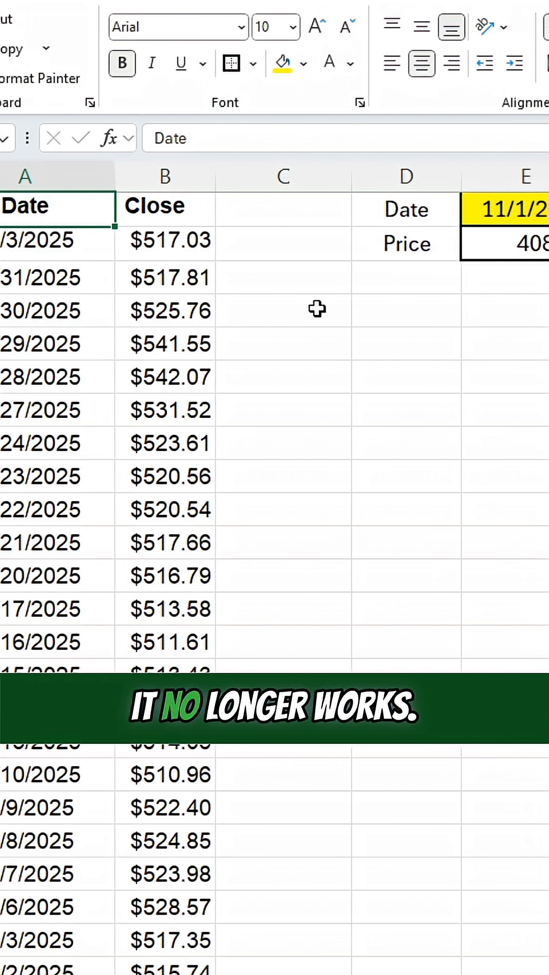
# Step: Inspect the 408.46 result against the Close column and open E2's VLOOKUP for editing
pyautogui.click(443, 252)
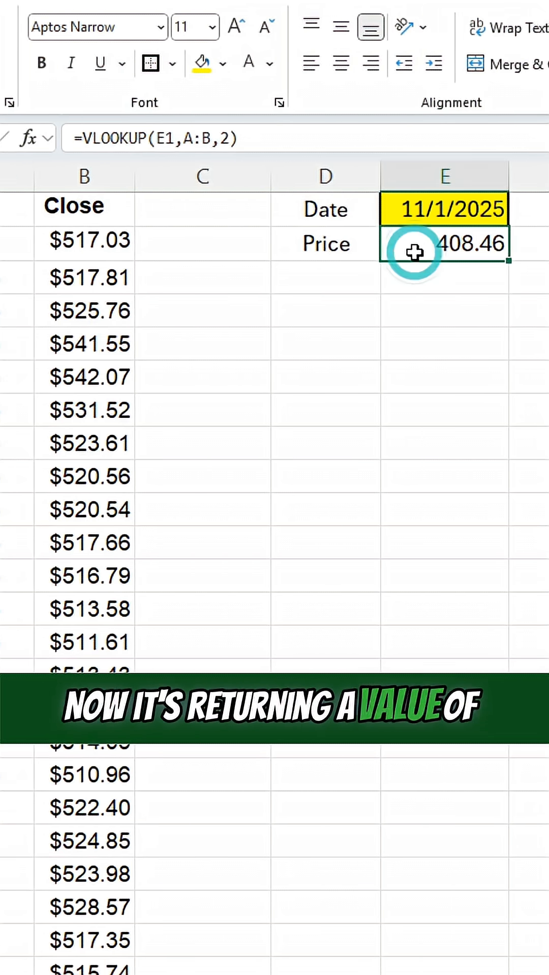
pyautogui.click(84, 241)
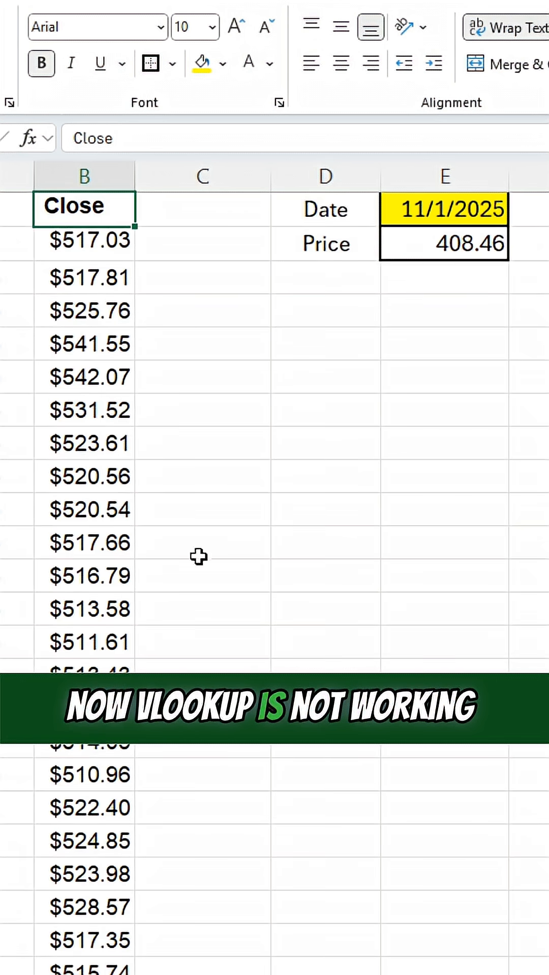
pyautogui.click(444, 244)
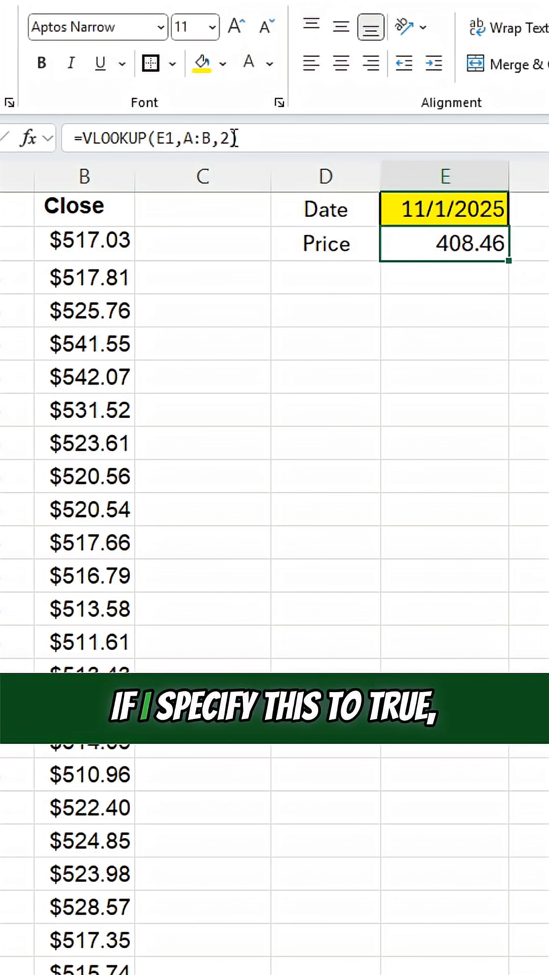
# Step: Add TRUE as the VLOOKUP's last argument for approximate match
pyautogui.write('TRUE)')
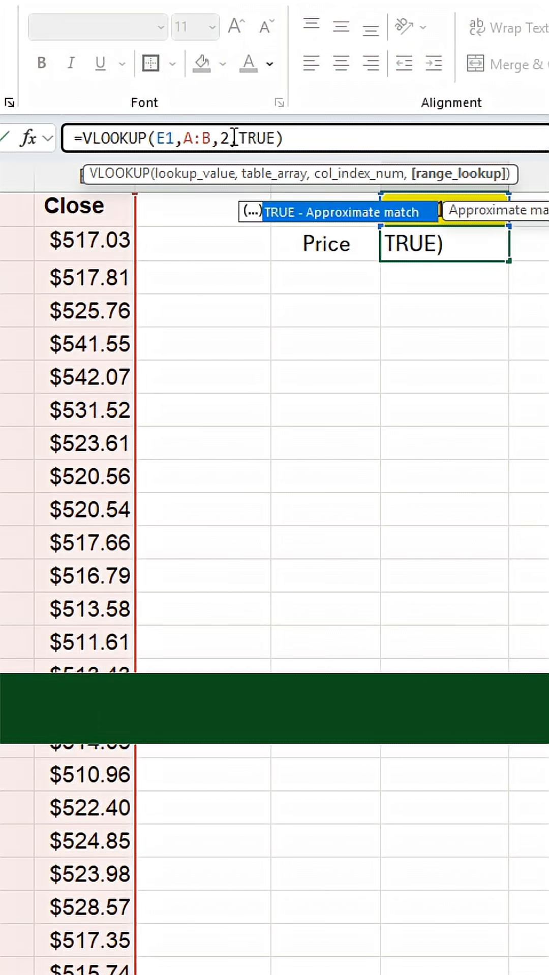
pyautogui.press('Return')
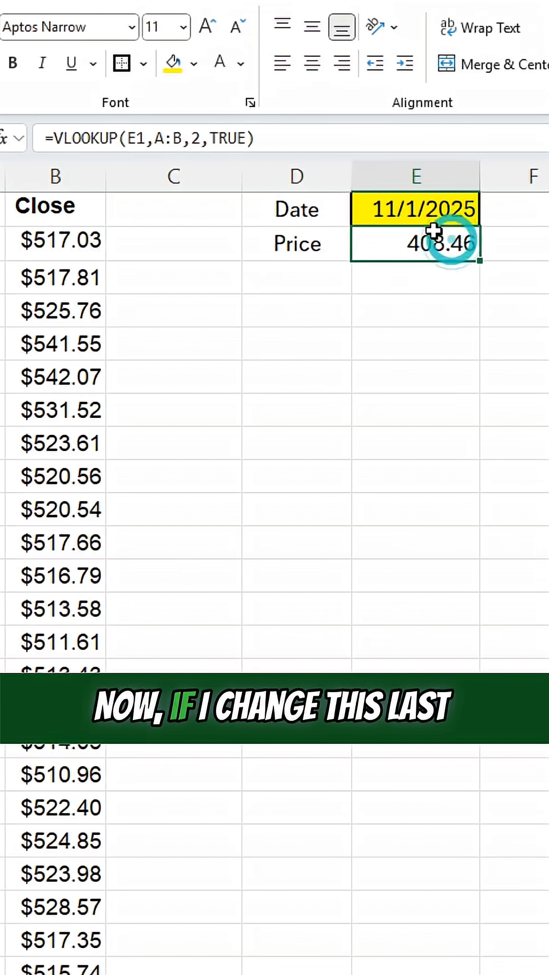
# Step: Change the VLOOKUP's last argument to FALSE and reset E1 to oct 31, 2025
pyautogui.write('FALS')
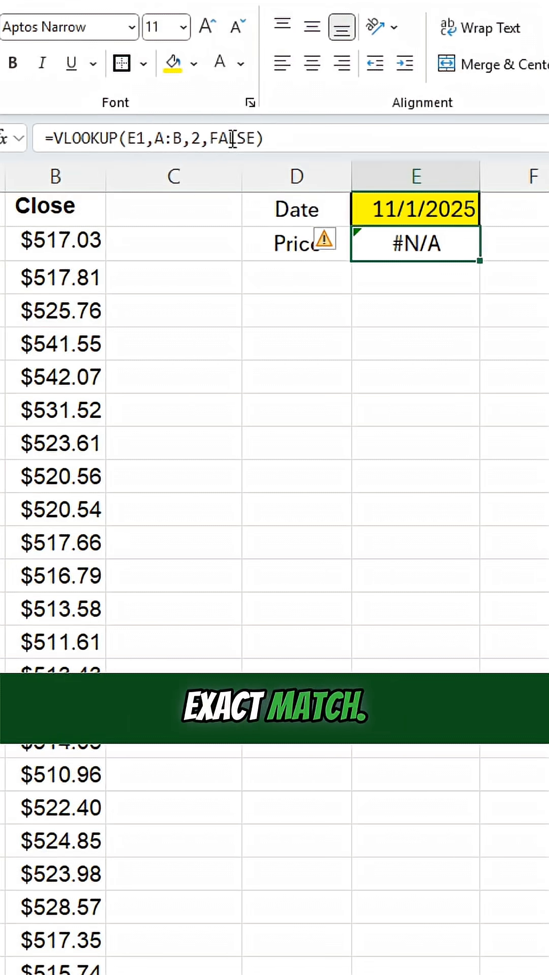
pyautogui.click(415, 208)
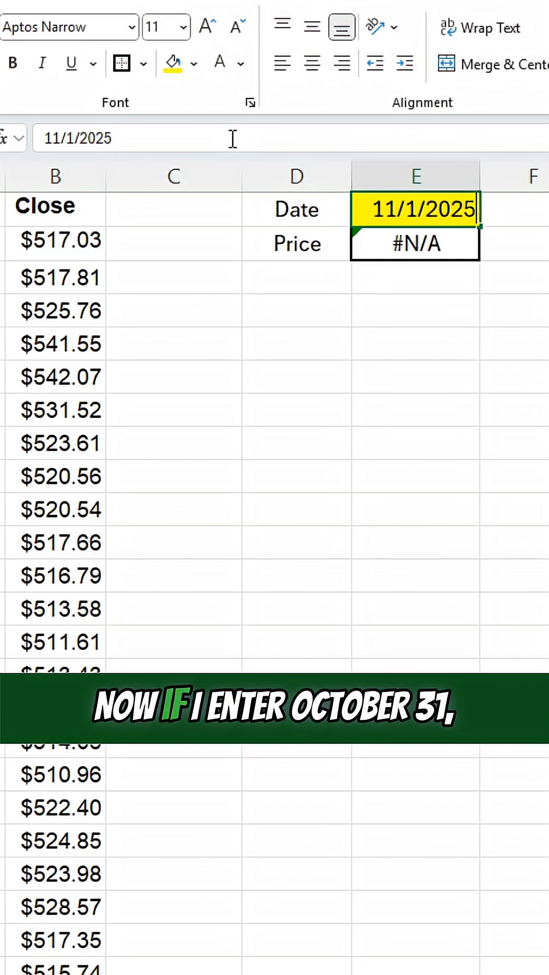
pyautogui.write('oct 31, 2025')
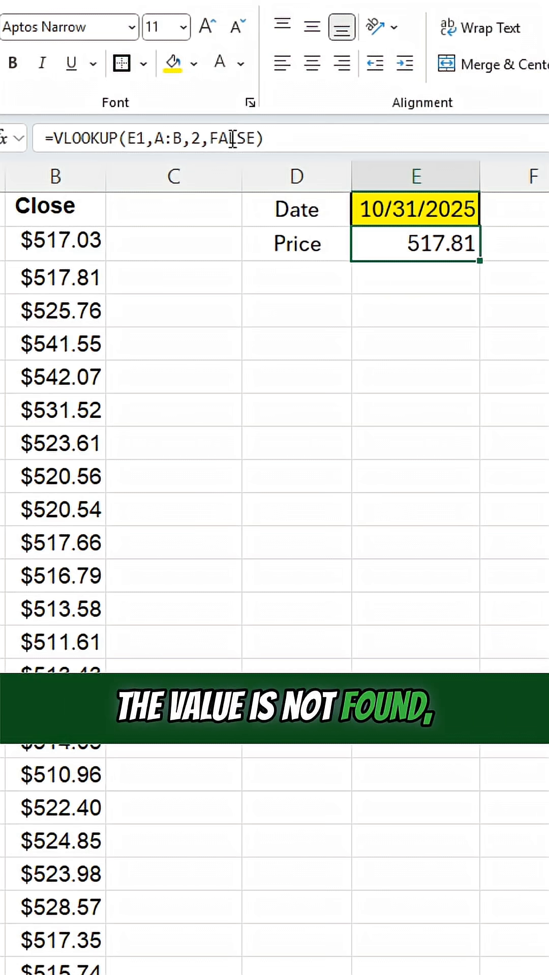
pyautogui.hscroll(-3)
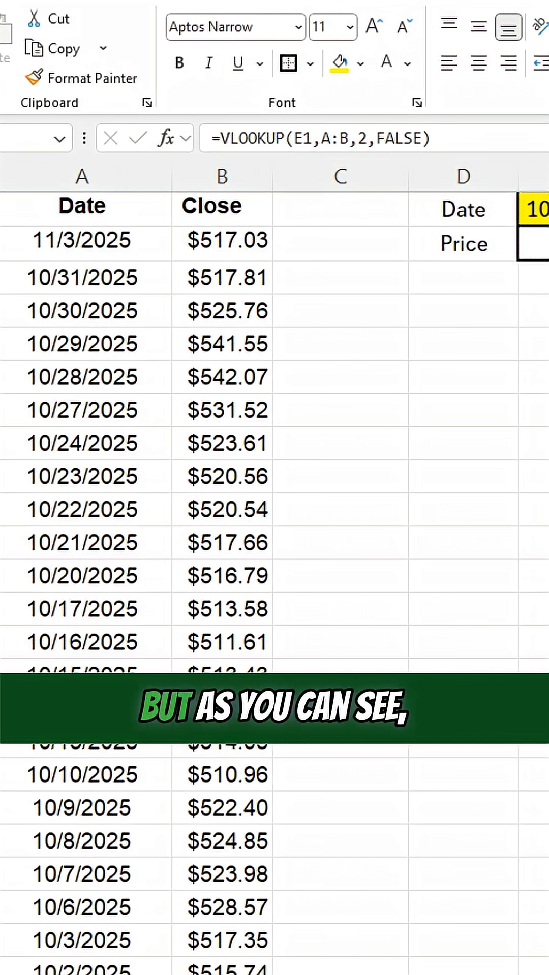